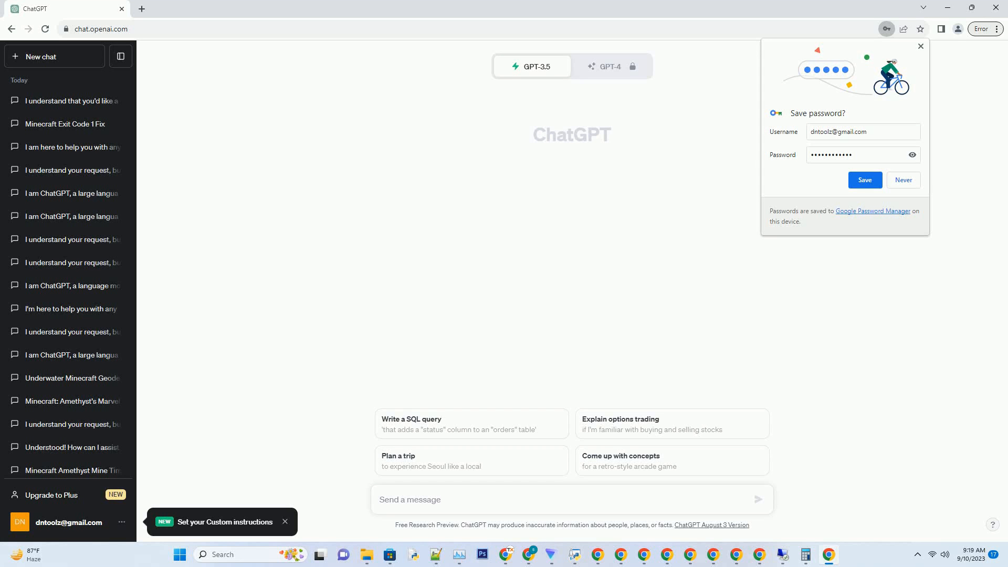
- Type a prompt requesting an active-voice, SEO-friendly blog post on fixing Minecraft exit code 1
{"action": "type", "text": "Create a SEO friendly blog post about How to fix exit code 1 in minecraft. Use active voice. Write over 2000 words. Add very creative title for each sub heading. Ensure there are a mi"}
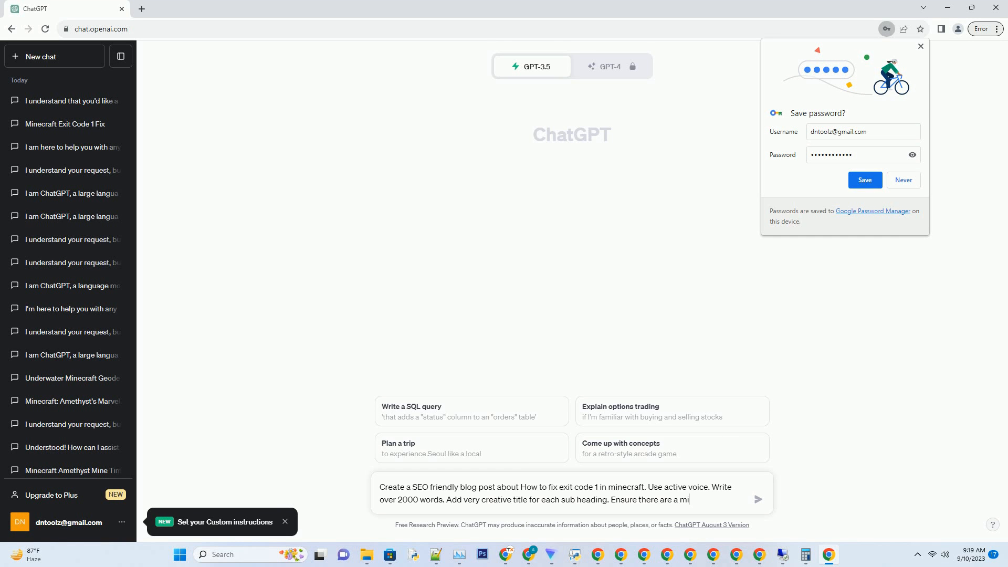
- Send the Minecraft exit code 1 blog post request so ChatGPT begins writing
{"action": "left_click", "coordinate": [757, 499]}
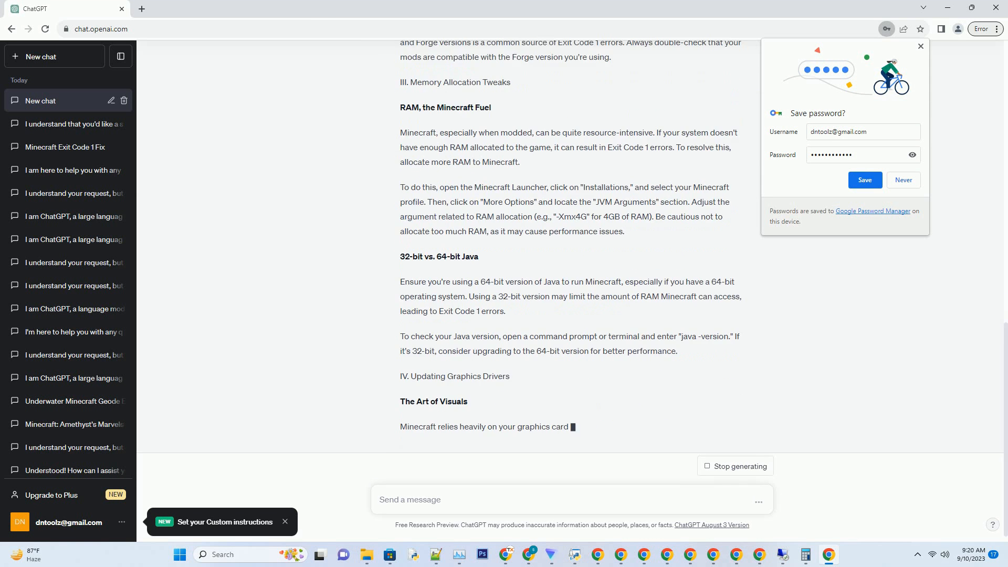
- Scroll through the finished post to its Conclusion, then focus the message box for a follow-up
{"action": "scroll", "scroll_direction": "down", "scroll_amount": 3}
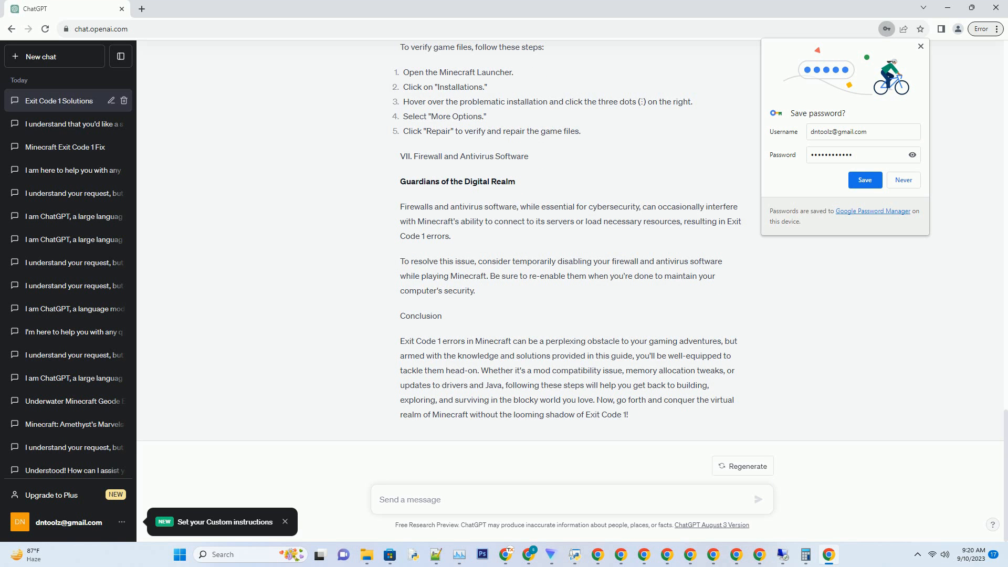
{"action": "left_click", "coordinate": [379, 499]}
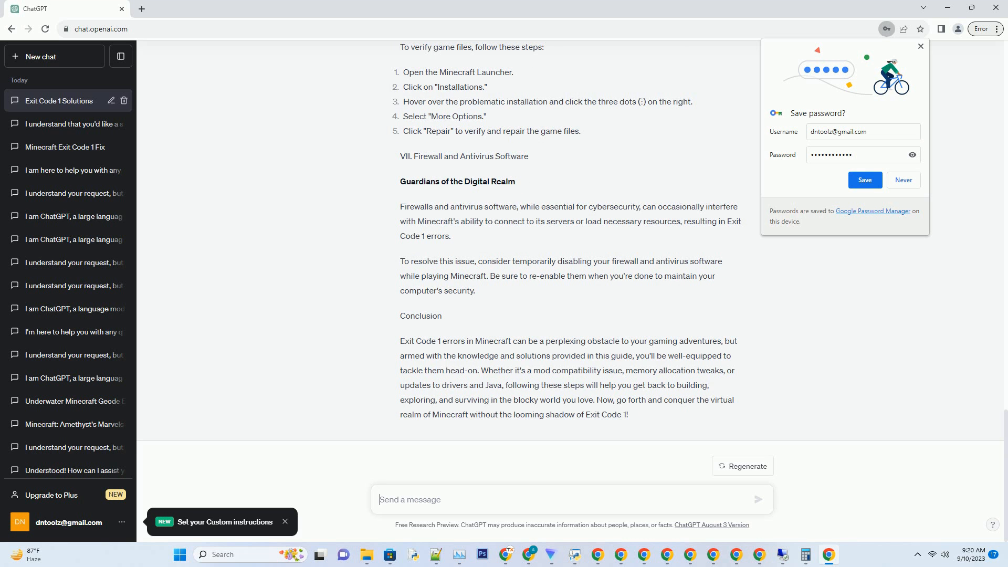